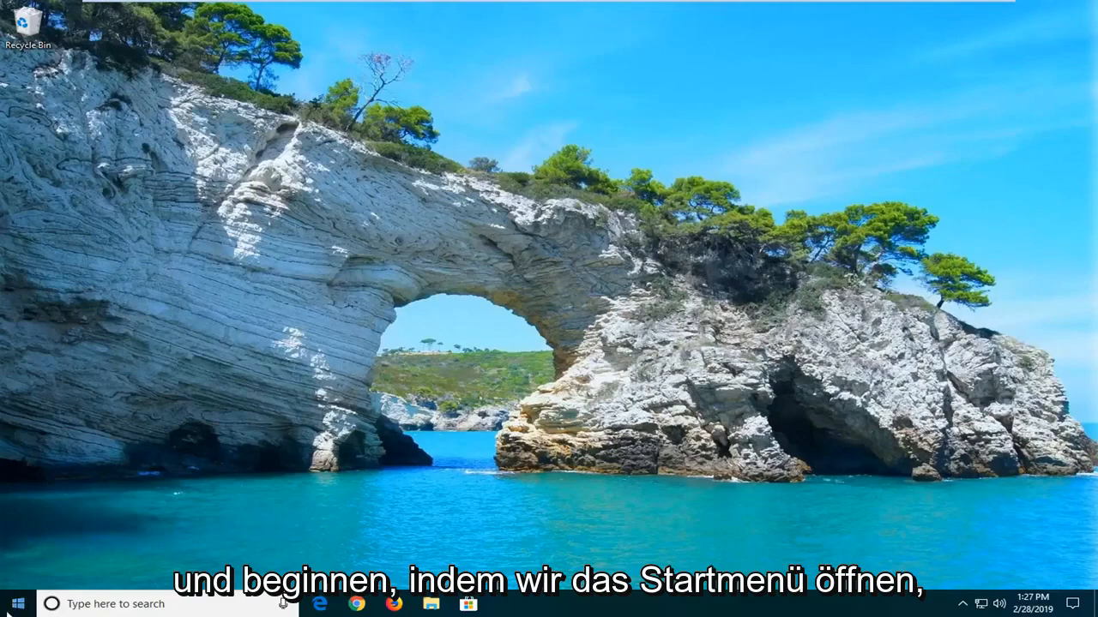
- Search the Start menu for 'power' and bring up the Power & sleep settings page
{"action": "left_click", "coordinate": [14, 604]}
{"action": "type", "text": "p"}
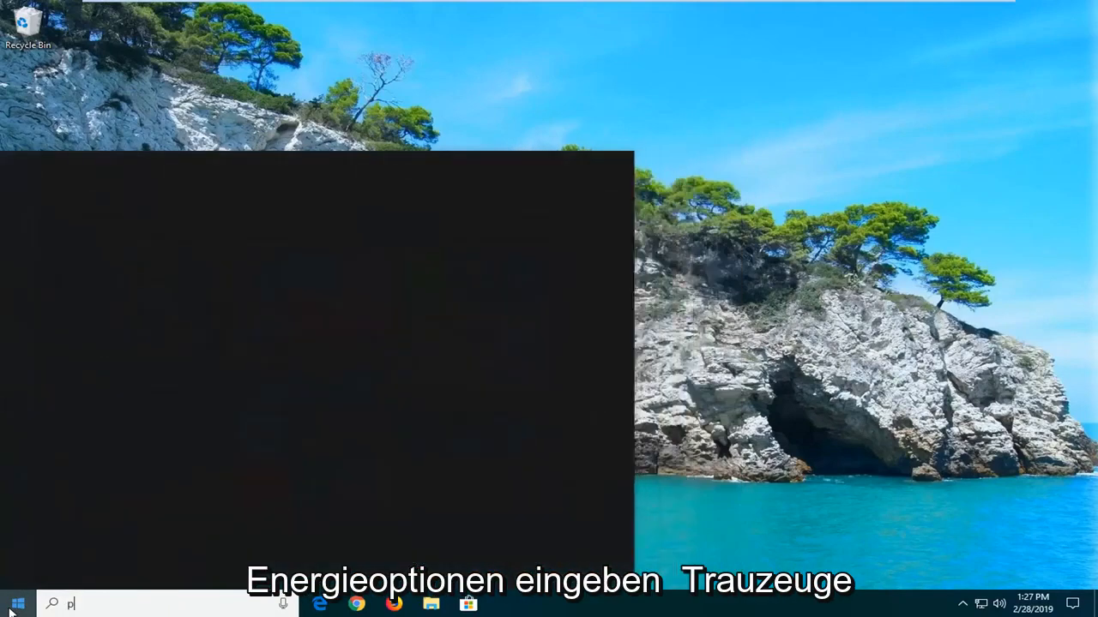
{"action": "type", "text": "ower options"}
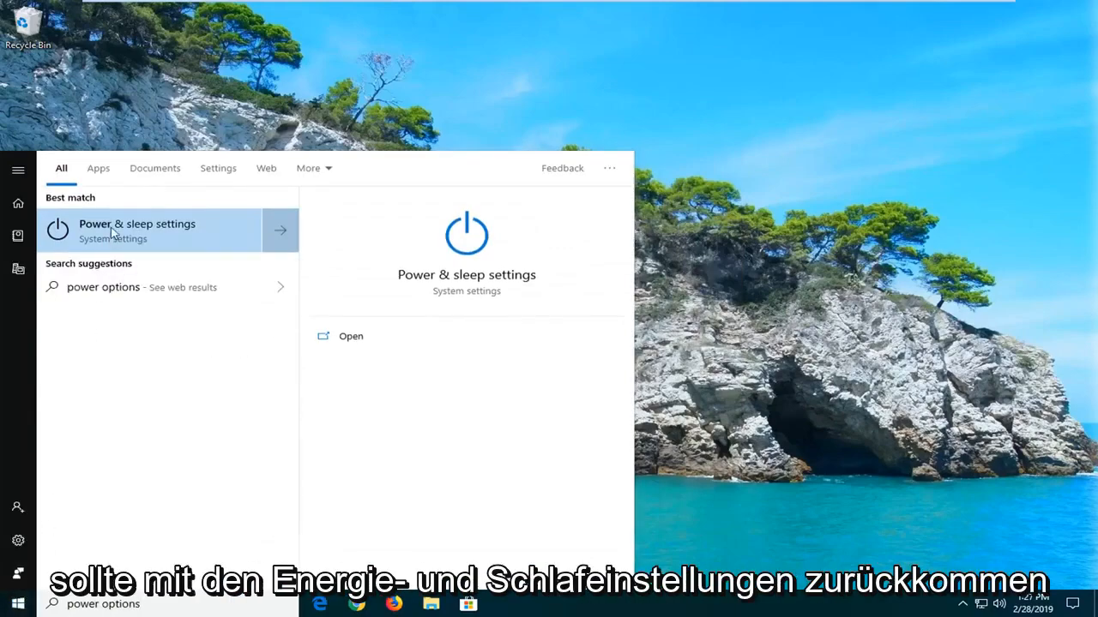
{"action": "left_click", "coordinate": [137, 230]}
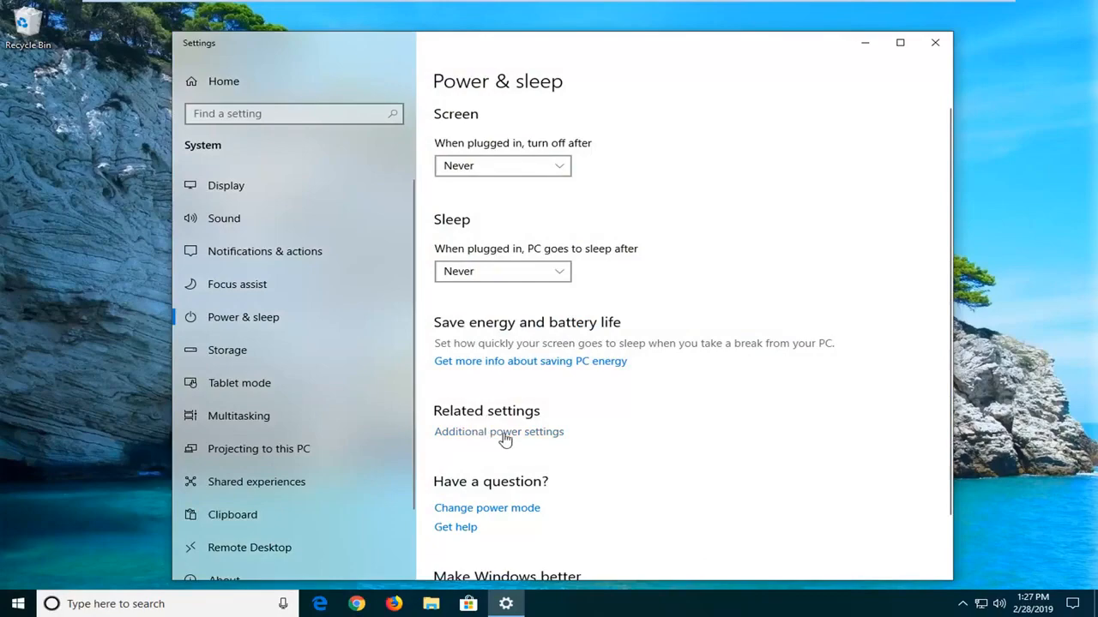
- Follow the Additional power settings link to the Control Panel Power Options page
{"action": "left_click", "coordinate": [498, 432]}
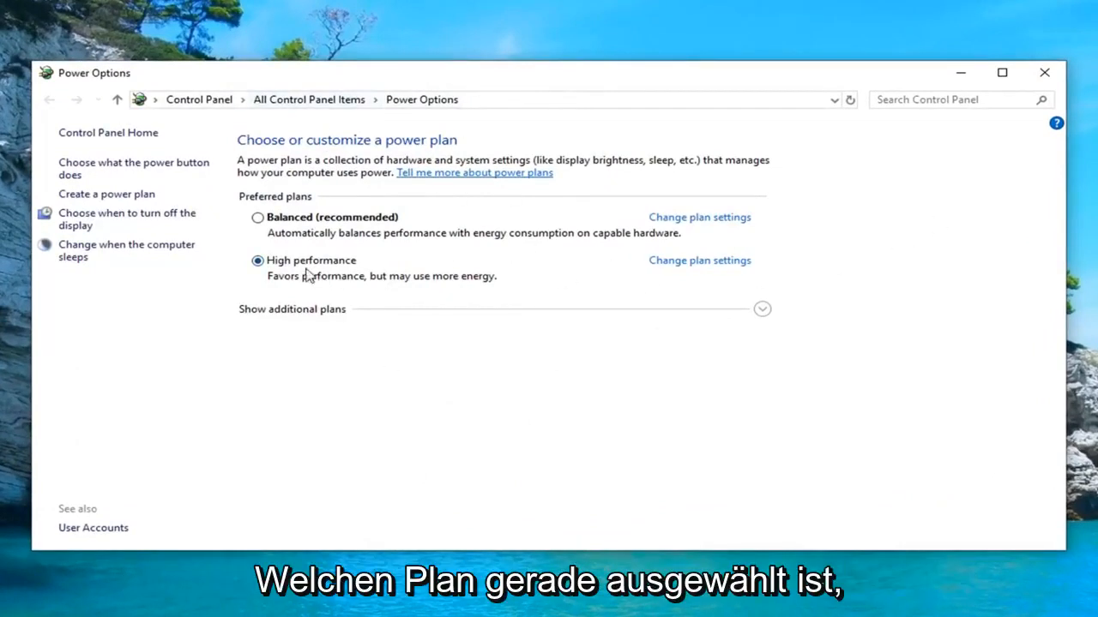
{"action": "mouse_move", "coordinate": [646, 264]}
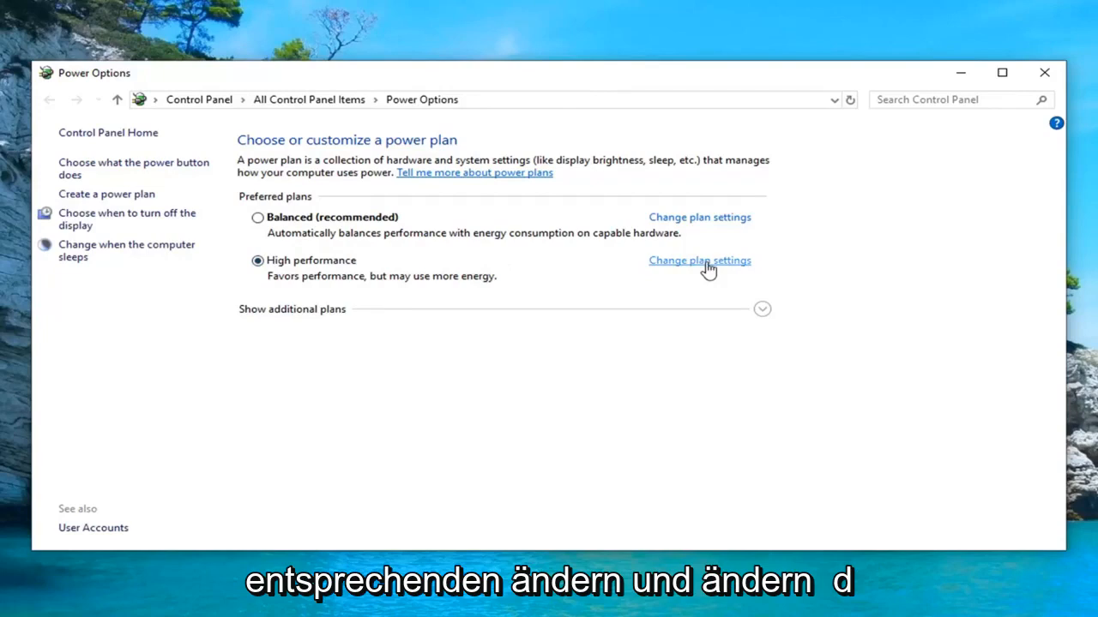
- Reach the advanced power settings dialog for the High performance plan
{"action": "left_click", "coordinate": [699, 261]}
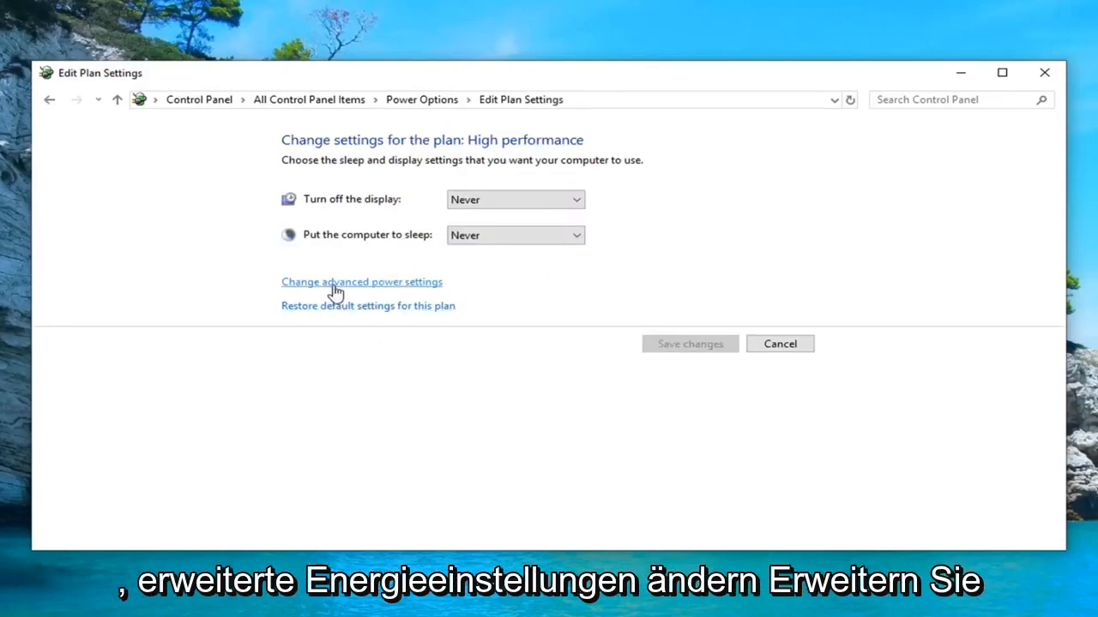
{"action": "left_click", "coordinate": [360, 281]}
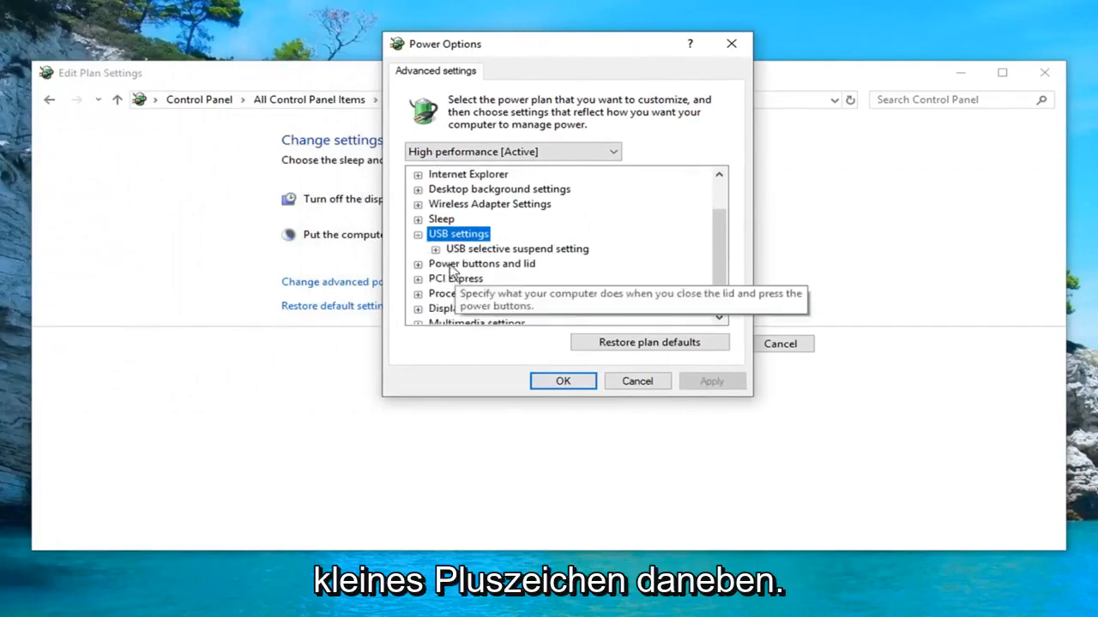
- Switch USB selective suspend from Enabled to Disabled for the plan and apply it
{"action": "left_click", "coordinate": [516, 249]}
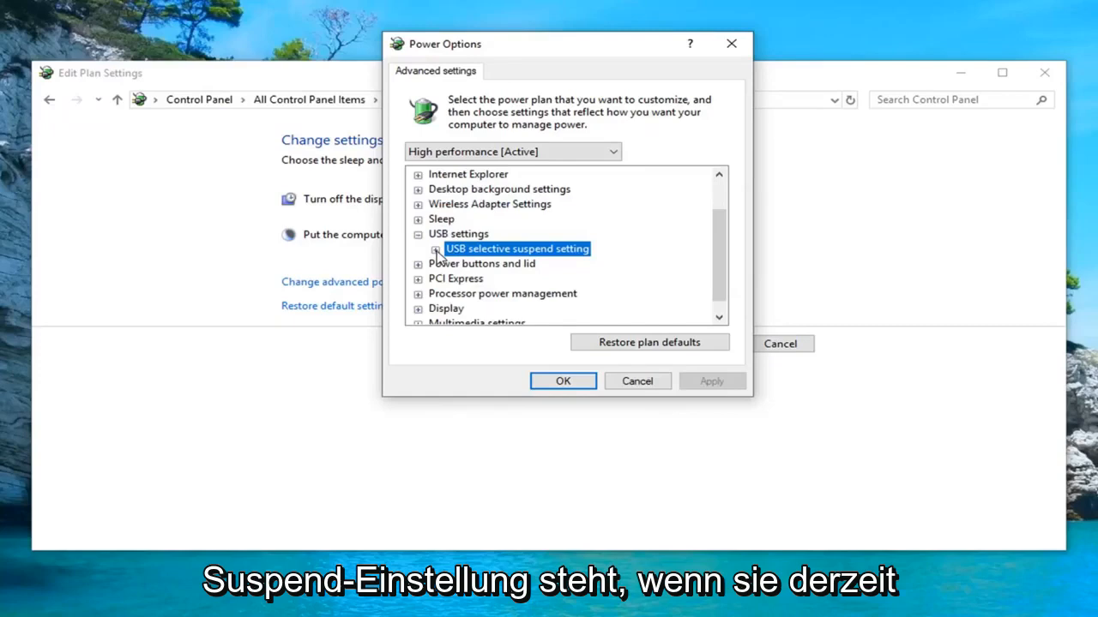
{"action": "left_click", "coordinate": [436, 249]}
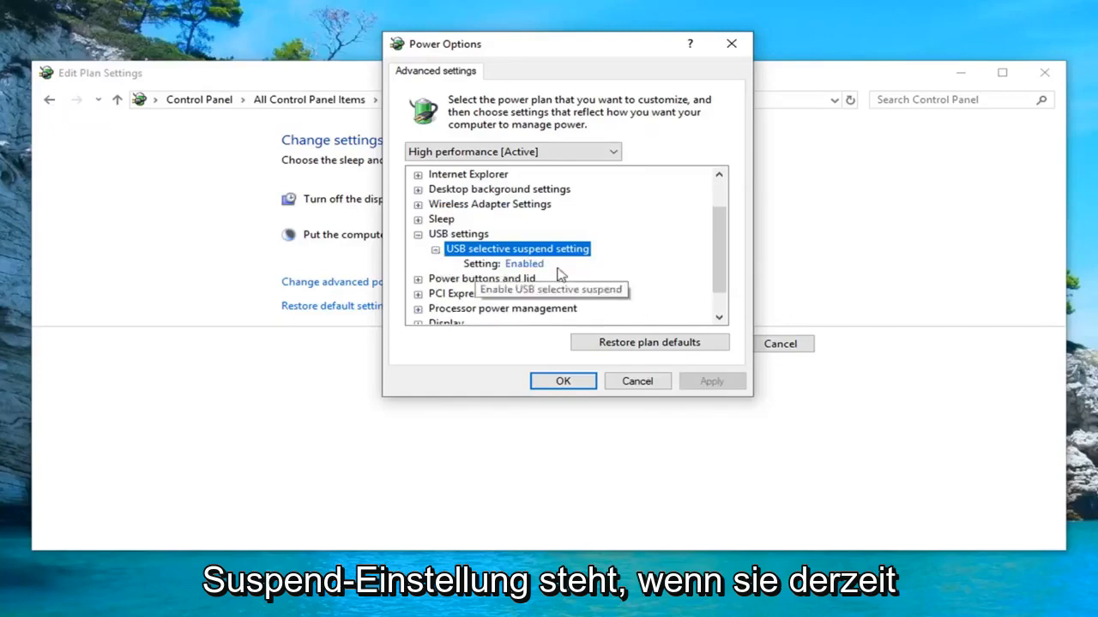
{"action": "left_click", "coordinate": [540, 264]}
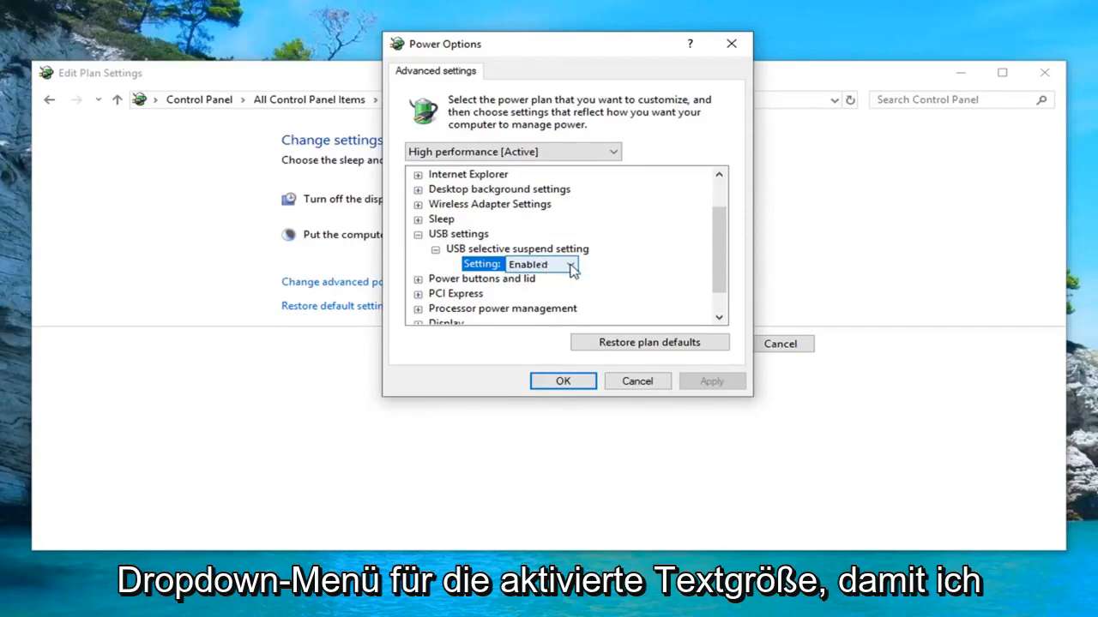
{"action": "left_click", "coordinate": [542, 265]}
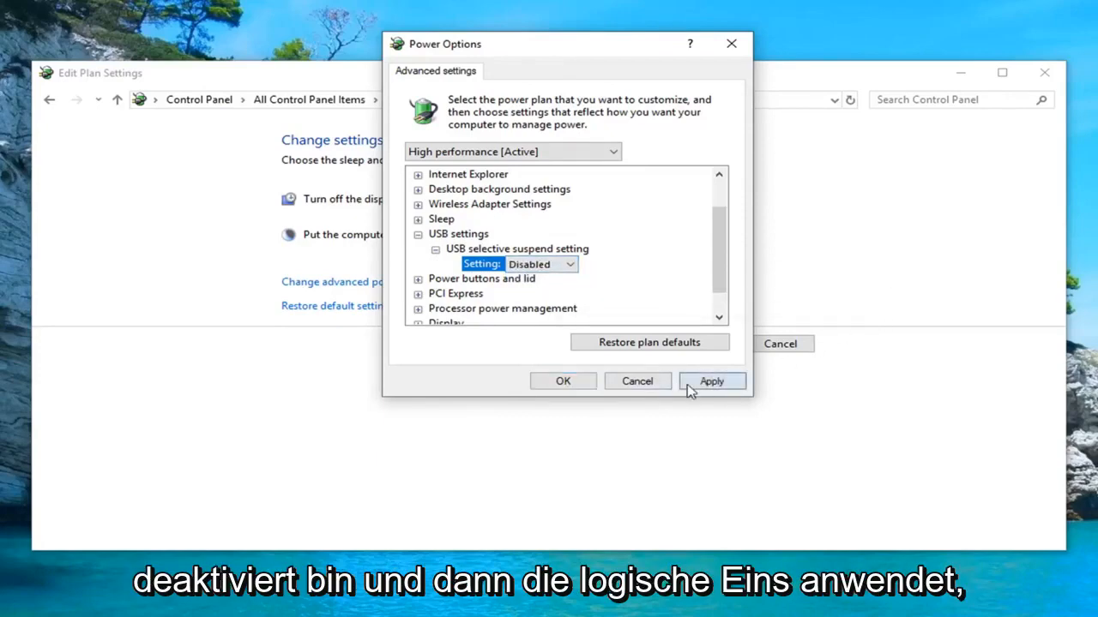
{"action": "left_click", "coordinate": [562, 380]}
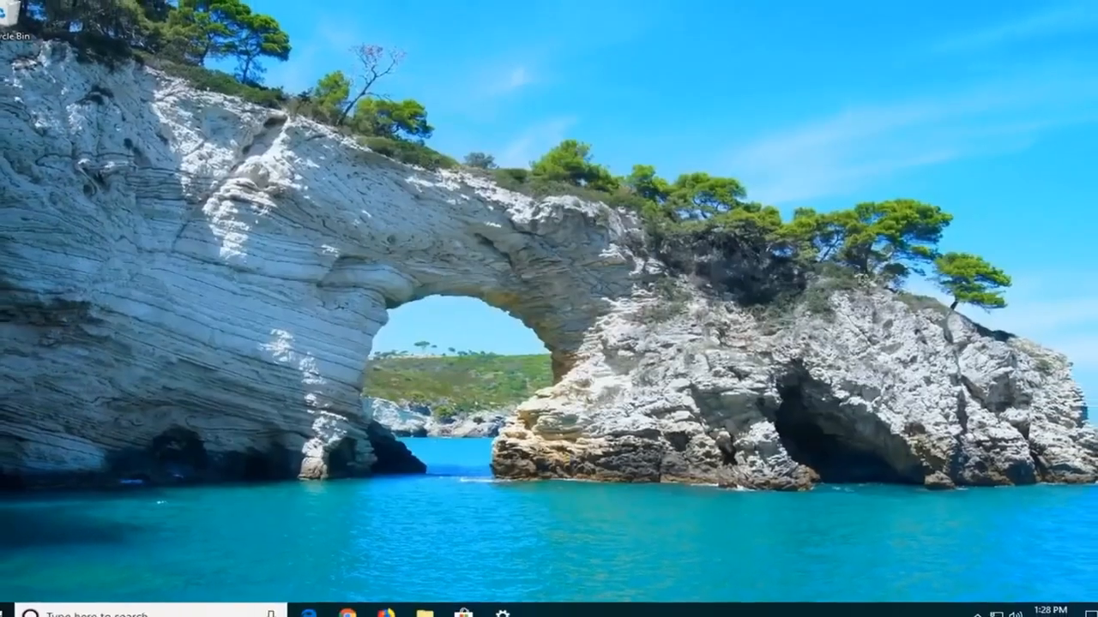
- Search the Start menu for 'device manager' to launch Device Manager
{"action": "left_click", "coordinate": [13, 604]}
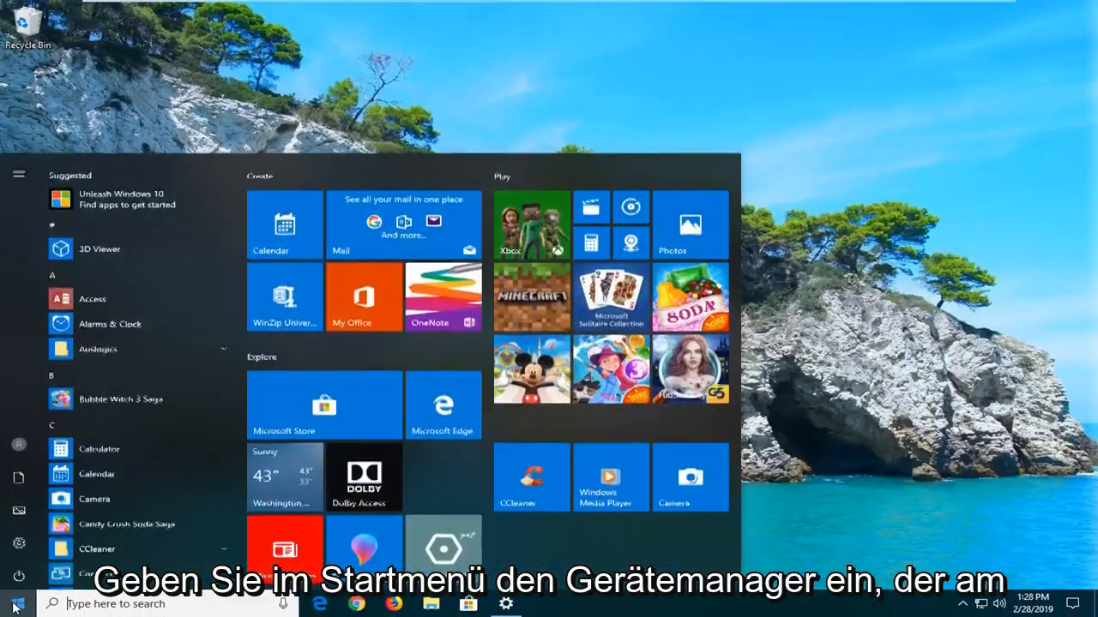
{"action": "type", "text": "d"}
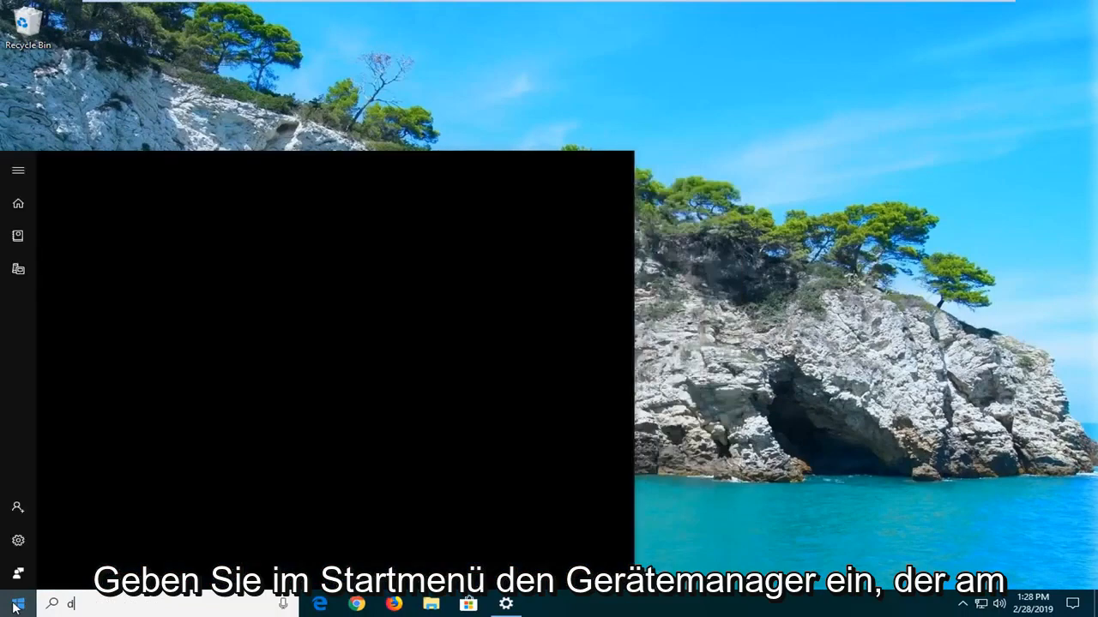
{"action": "type", "text": "evice manager"}
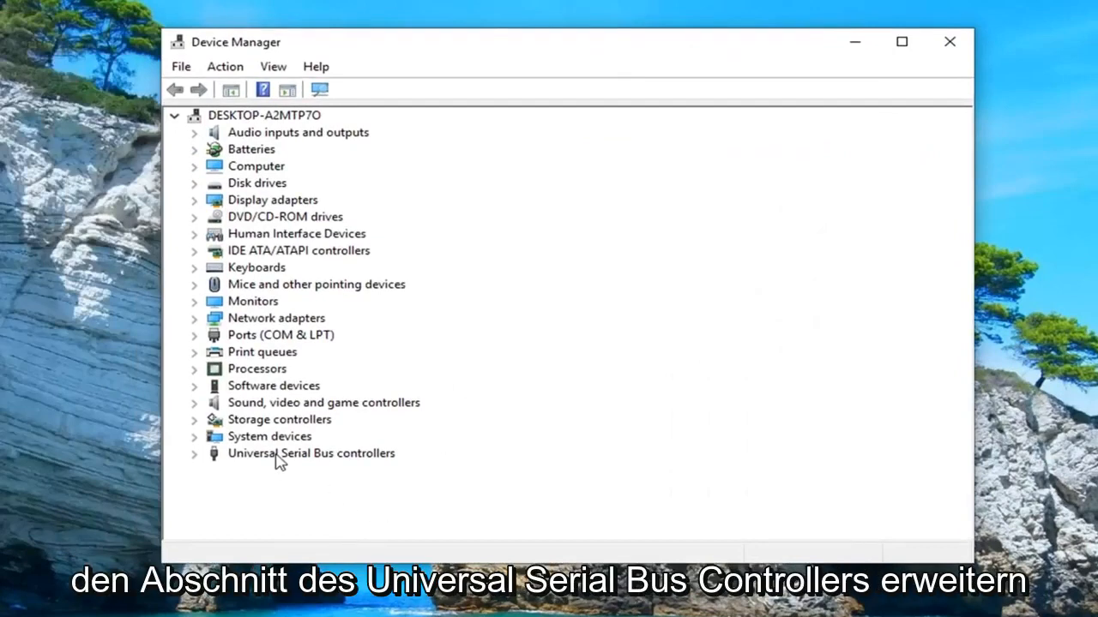
- Expand Universal Serial Bus controllers and uninstall the first Generic USB Hub
{"action": "left_click", "coordinate": [312, 452]}
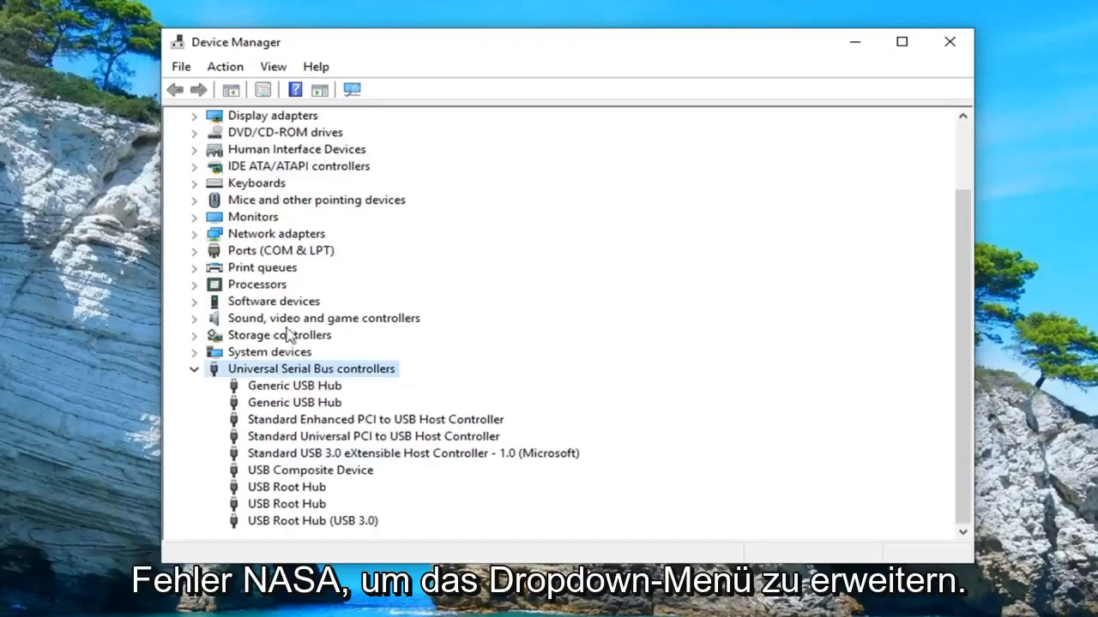
{"action": "left_click", "coordinate": [295, 384]}
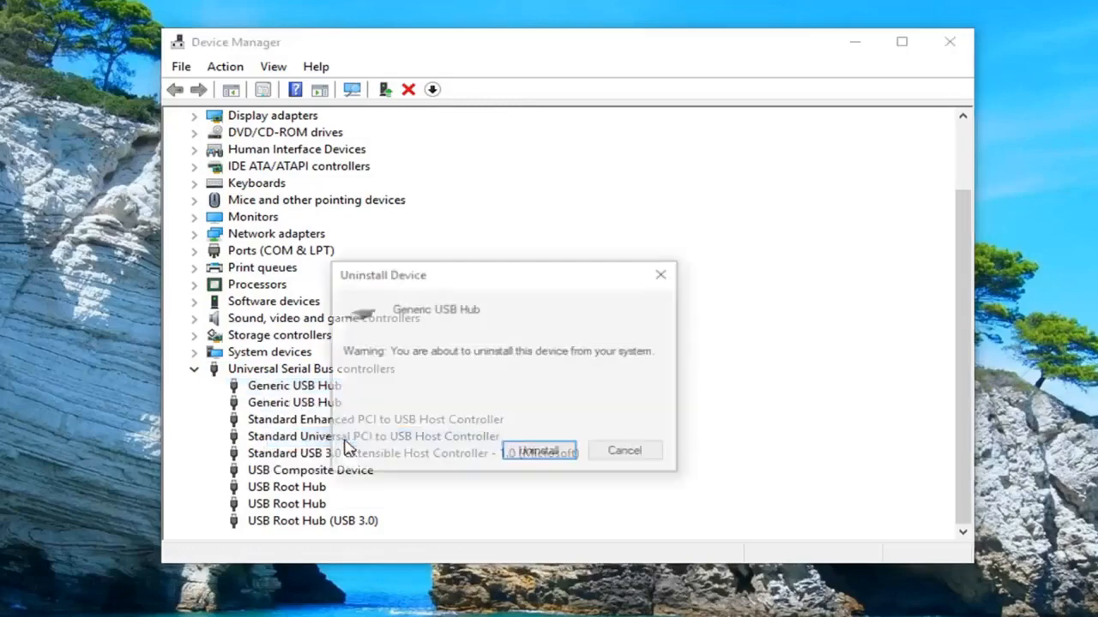
{"action": "left_click", "coordinate": [538, 449]}
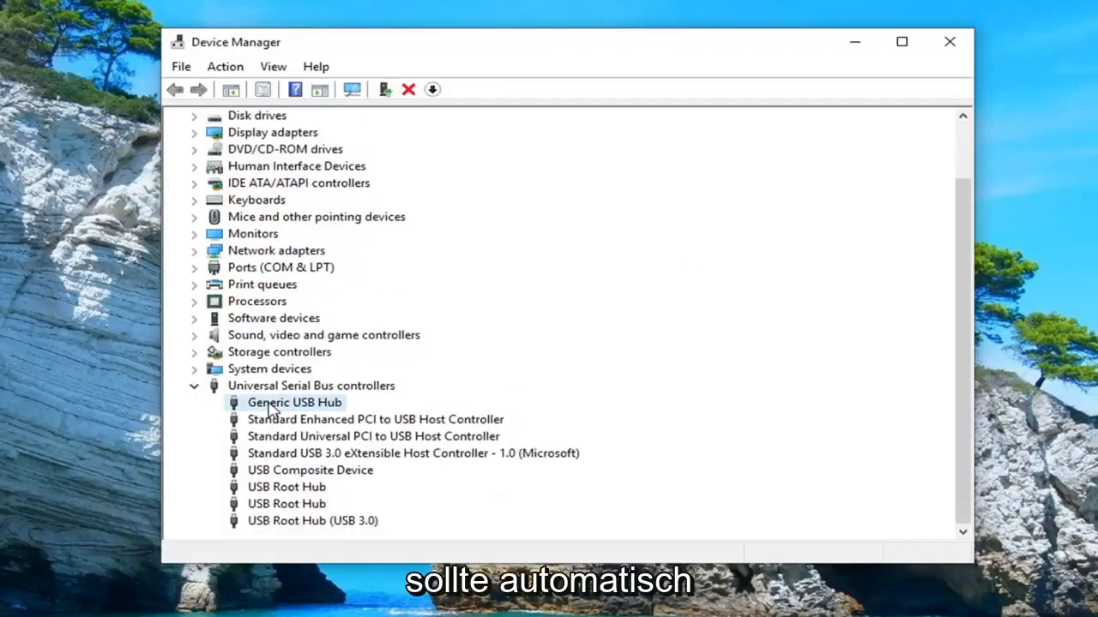
- Uninstall the remaining Generic USB Hub and close Device Manager
{"action": "right_click", "coordinate": [295, 401]}
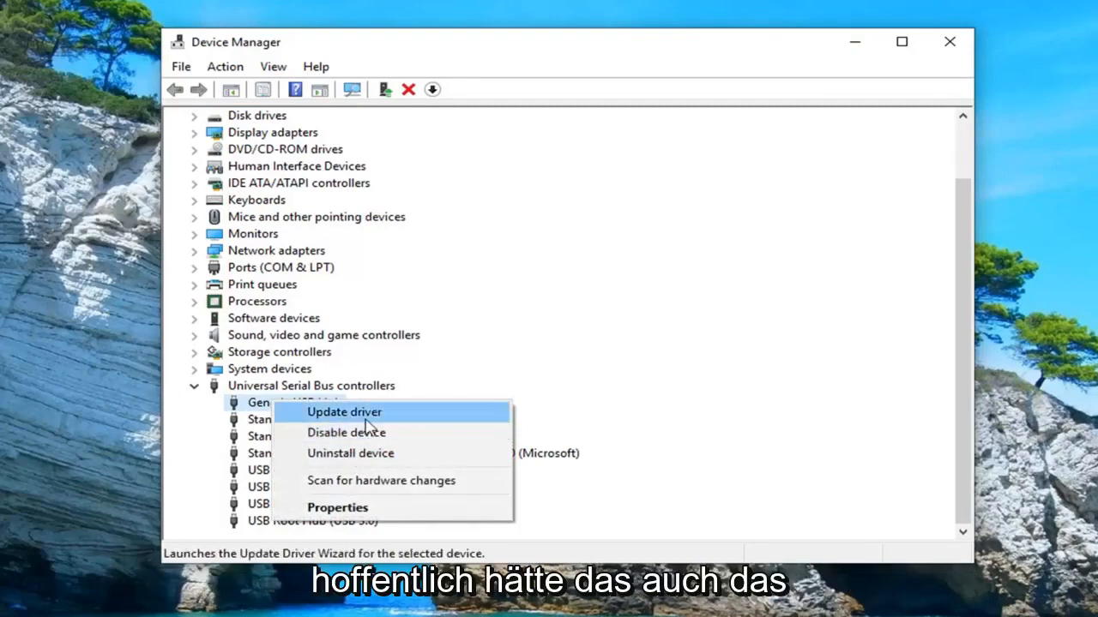
{"action": "left_click", "coordinate": [350, 453]}
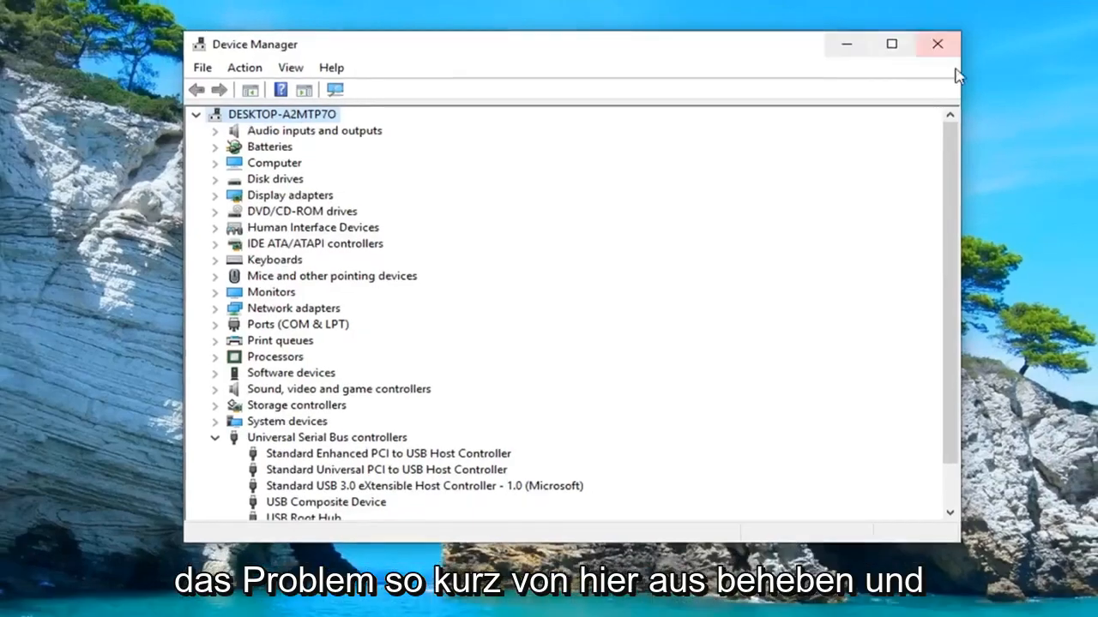
{"action": "left_click", "coordinate": [936, 44]}
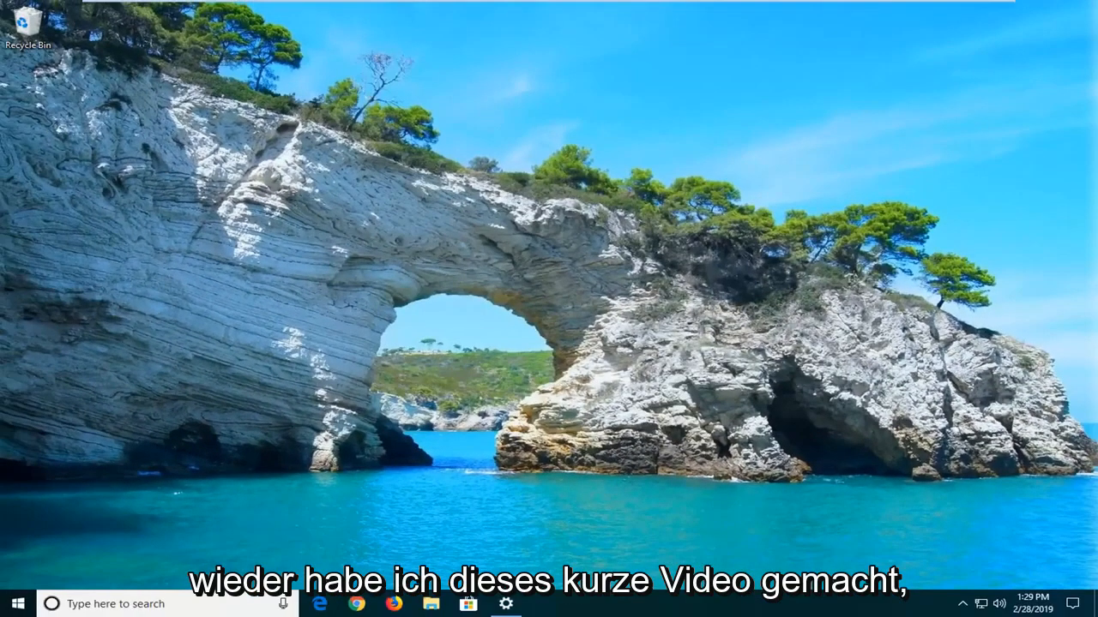